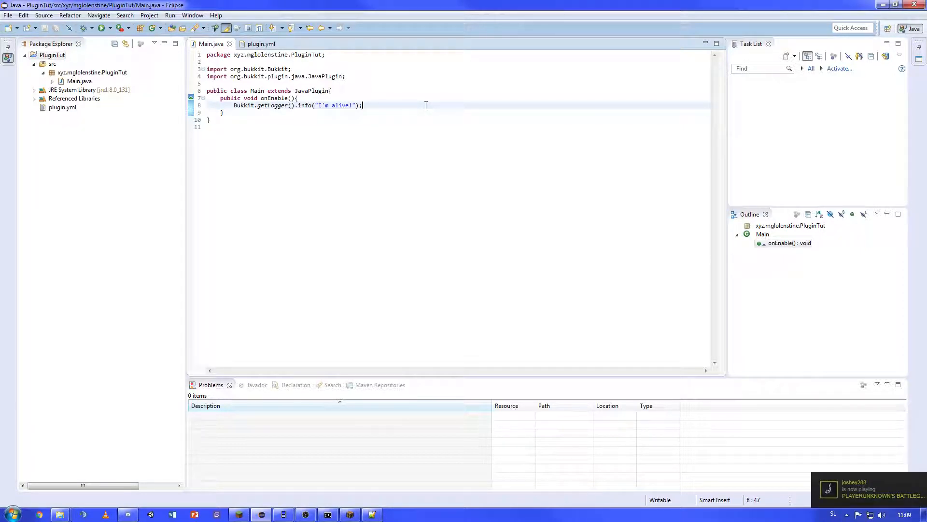
# Step: Add a blank line above onEnable in Main, then bring up plugin.yml
pyautogui.press('Return')
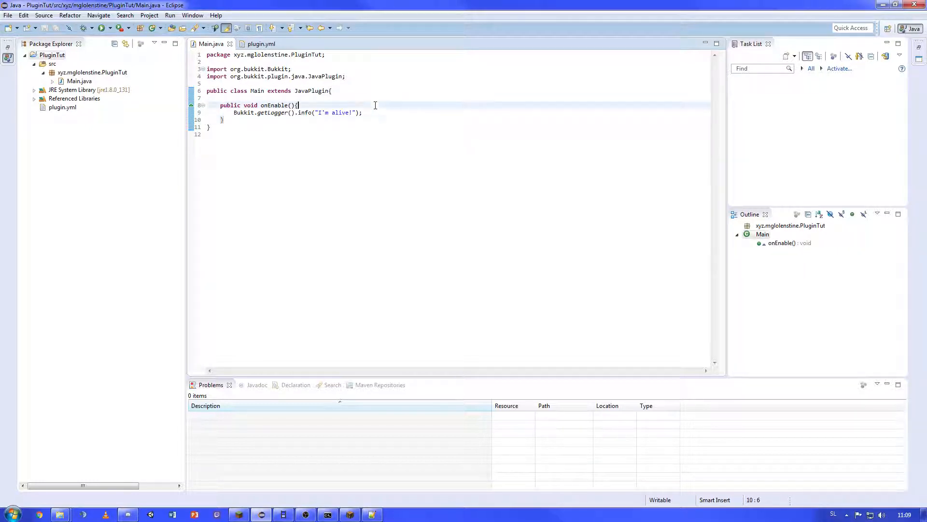
pyautogui.click(362, 112)
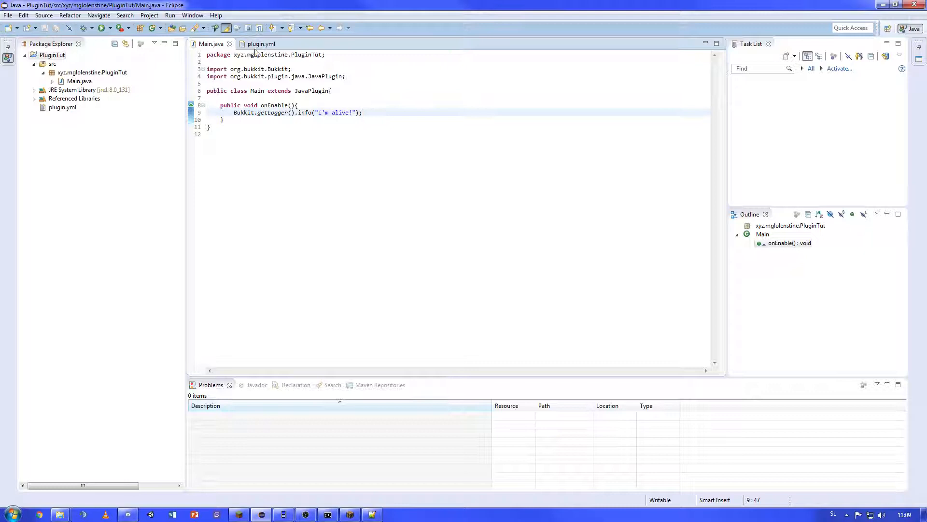
pyautogui.moveTo(261, 43)
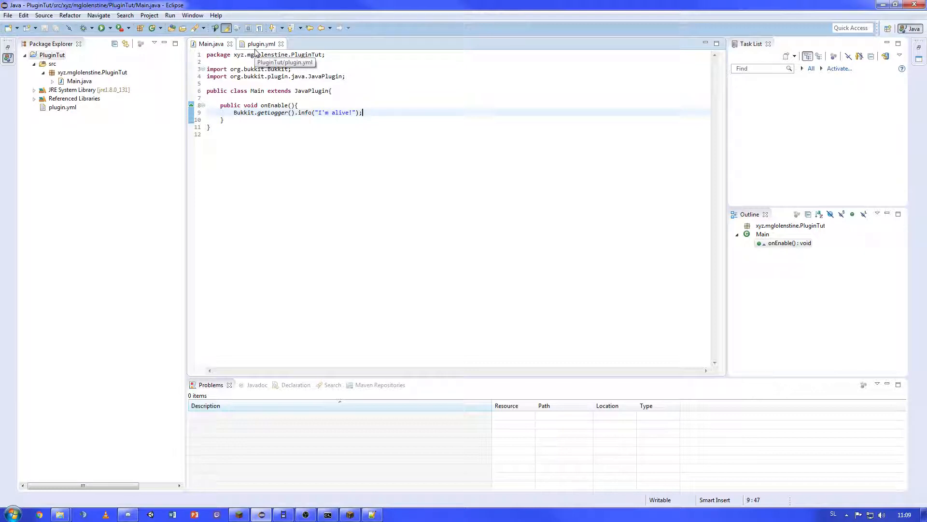
pyautogui.click(261, 43)
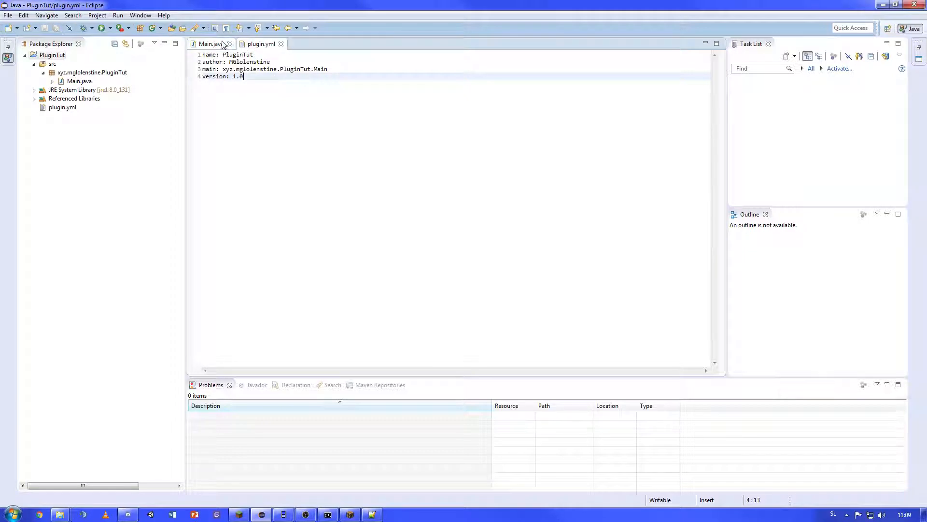
# Step: Create a new CommandHello class in the xyz.mglolenstine.PluginTut package
pyautogui.rightClick(75, 72)
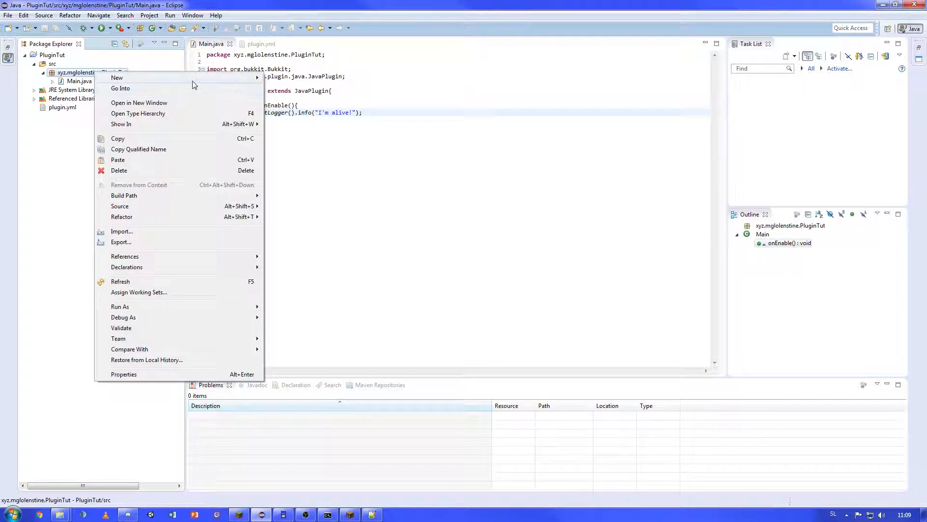
pyautogui.click(117, 77)
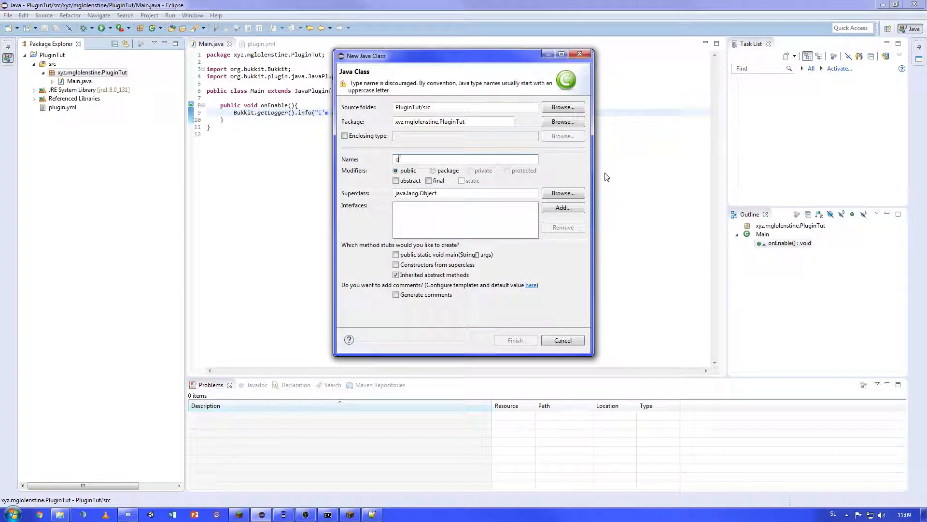
pyautogui.write('ommand')
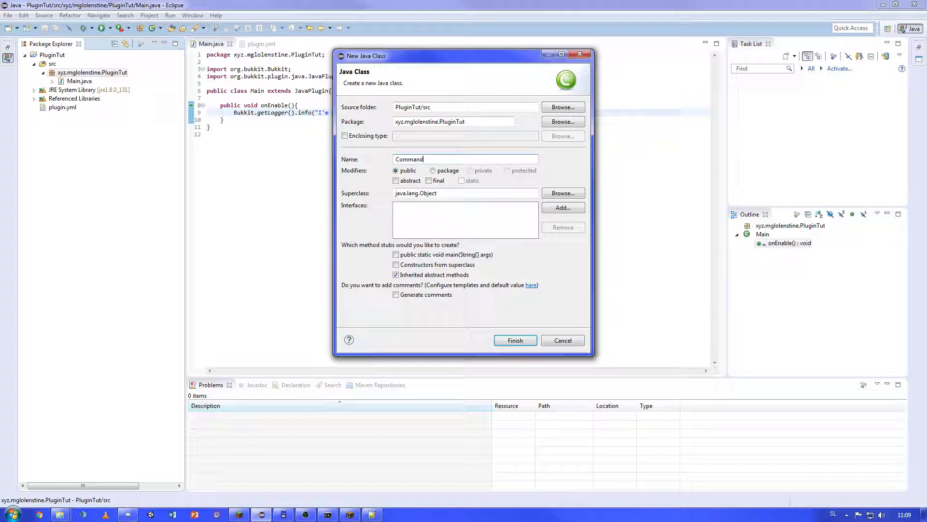
pyautogui.write('Hello')
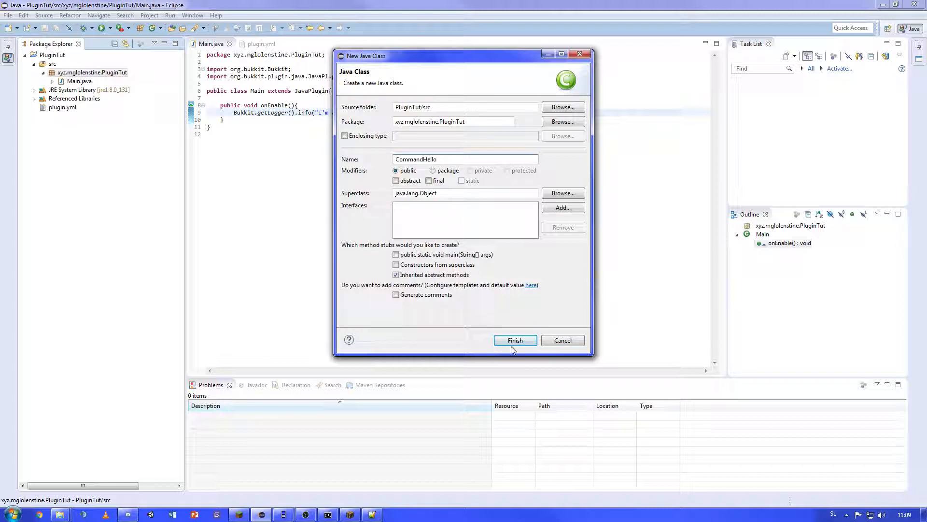
pyautogui.click(514, 340)
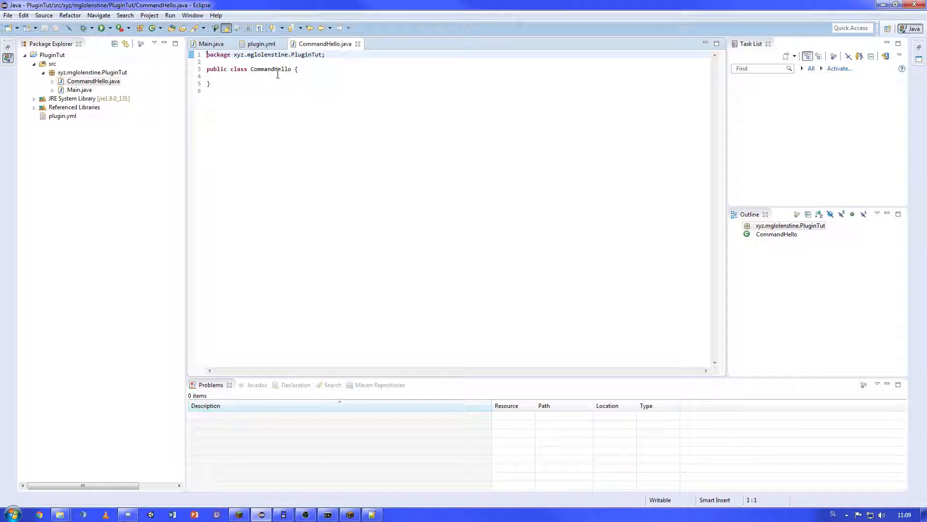
# Step: Make CommandHello implement CommandExecutor with a generated onCommand returning true
pyautogui.write('imple')
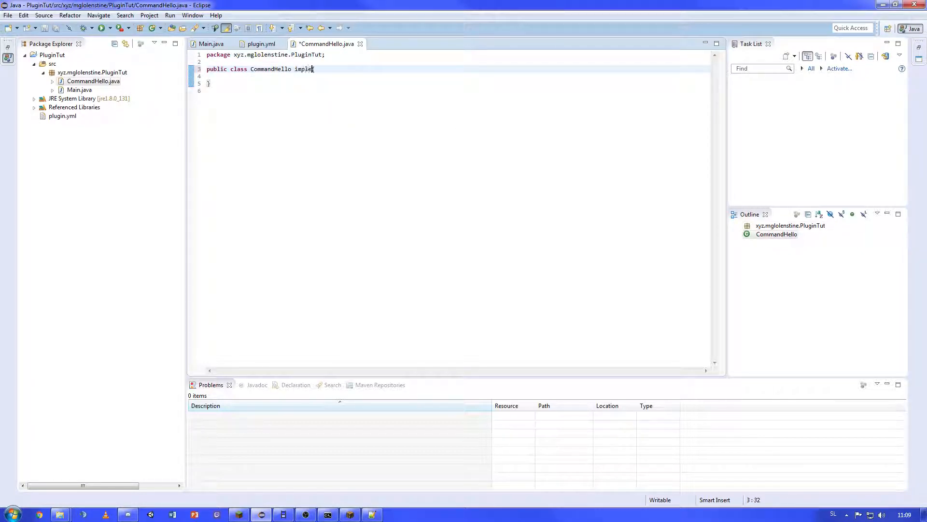
pyautogui.write('ments CommandExecu')
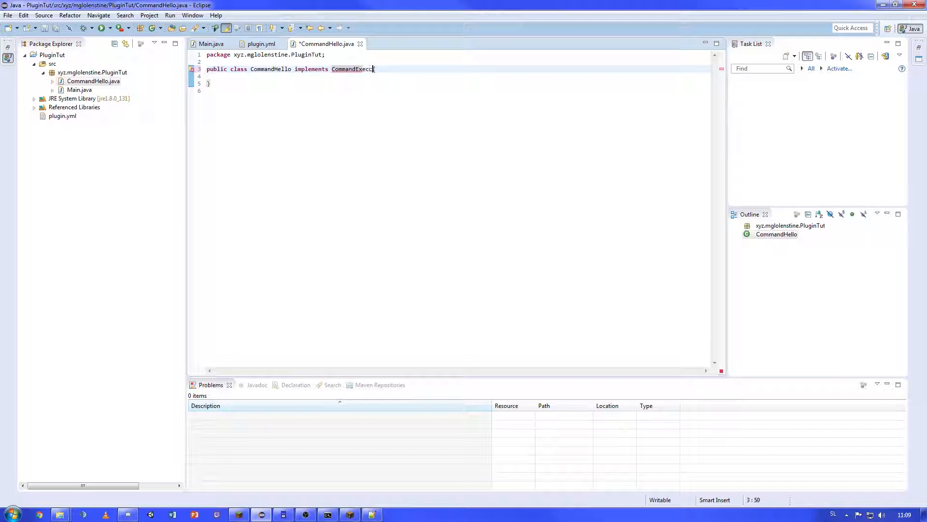
pyautogui.write('tor{')
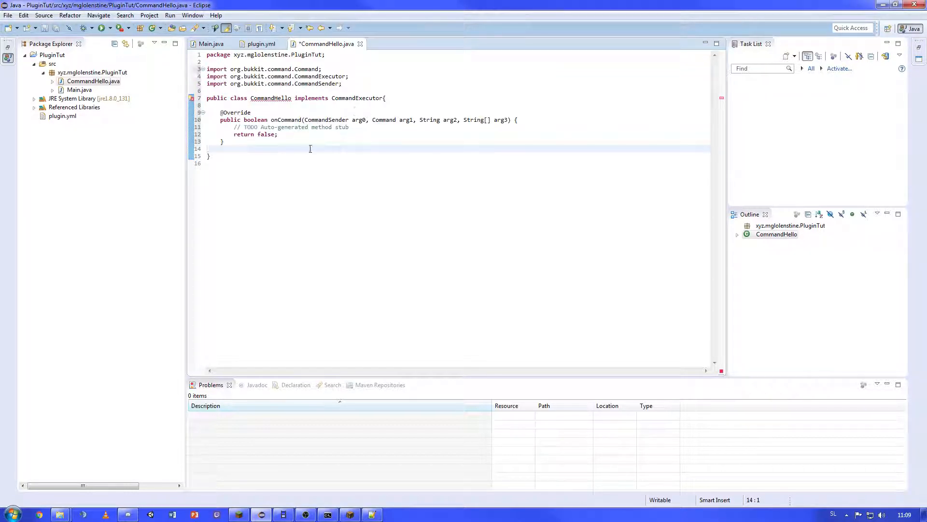
pyautogui.write('true')
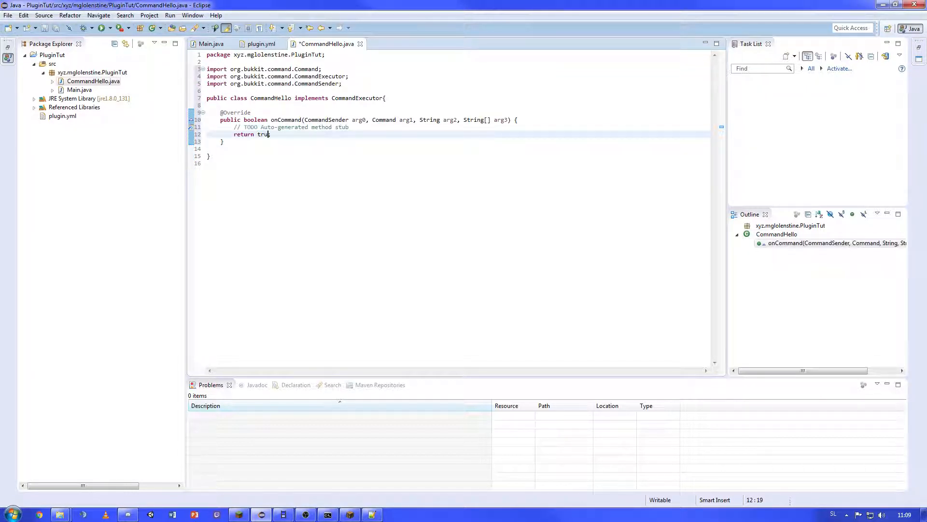
pyautogui.moveTo(337, 127); pyautogui.dragTo(273, 133)
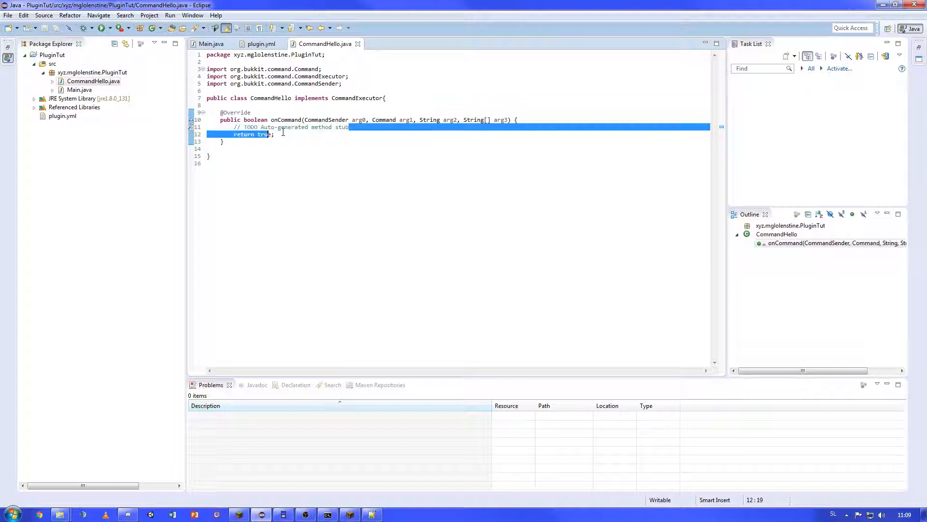
# Step: Remove the TODO comment and review the CommandSender and Command parameters of onCommand
pyautogui.press('Delete')
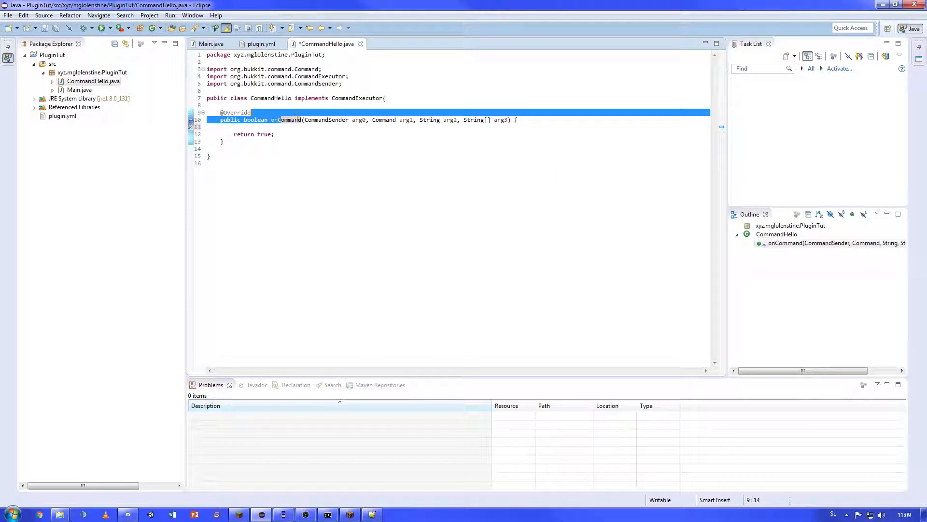
pyautogui.click(303, 119)
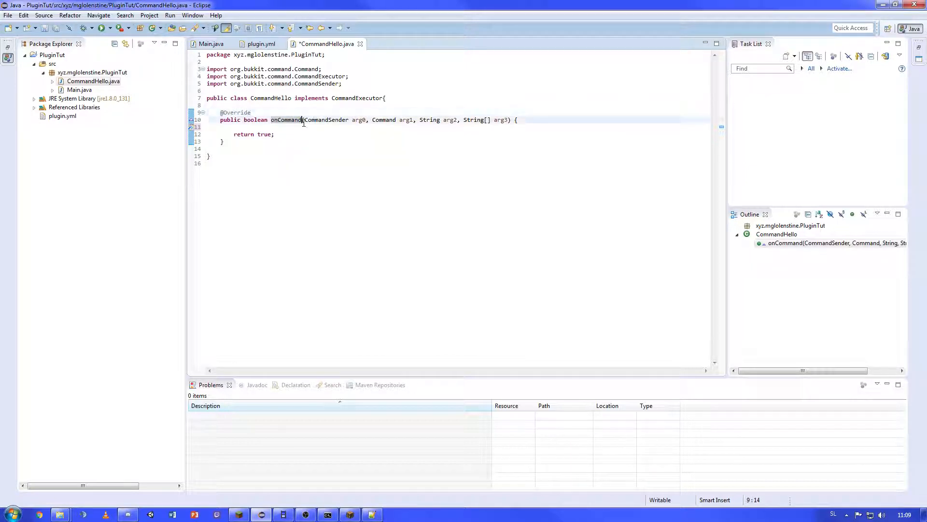
pyautogui.doubleClick(325, 120)
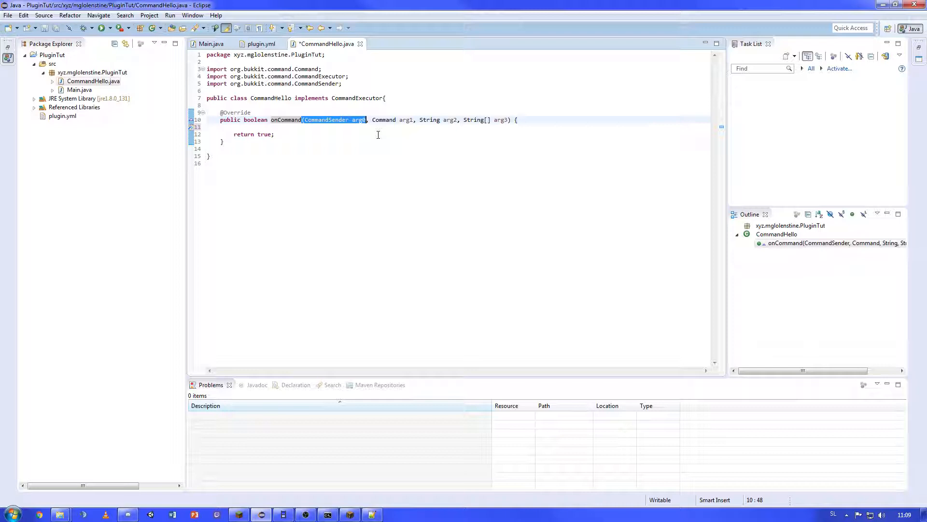
pyautogui.moveTo(384, 87)
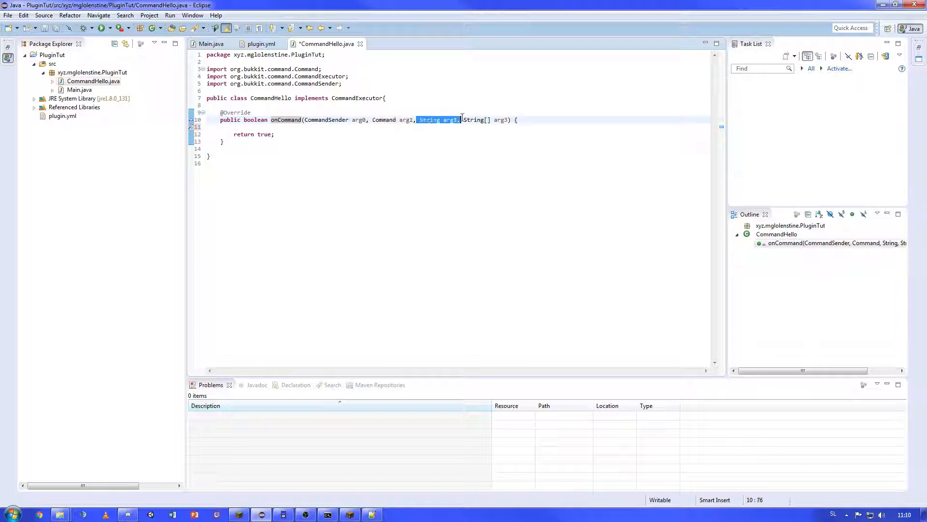
pyautogui.click(423, 162)
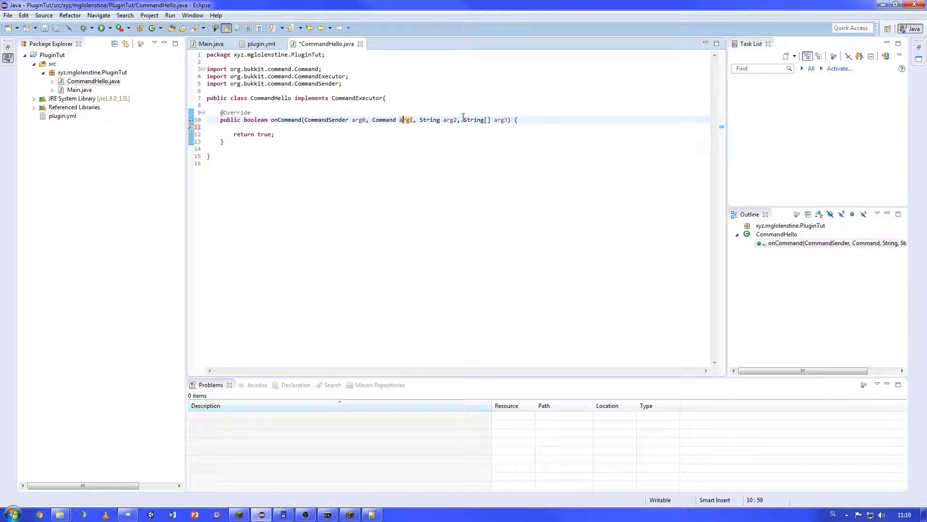
pyautogui.doubleClick(482, 120)
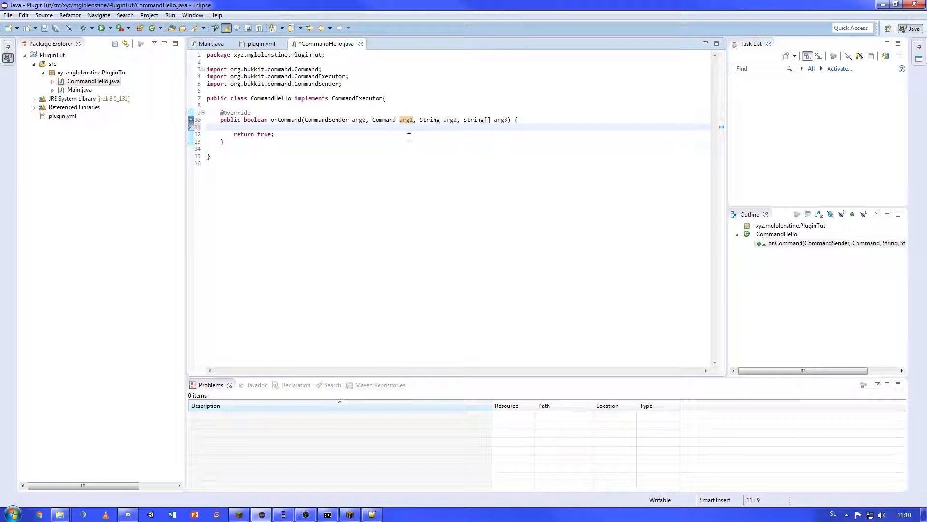
# Step: Save CommandHello and open an empty line above the return true statement
pyautogui.press('ctrl+s')
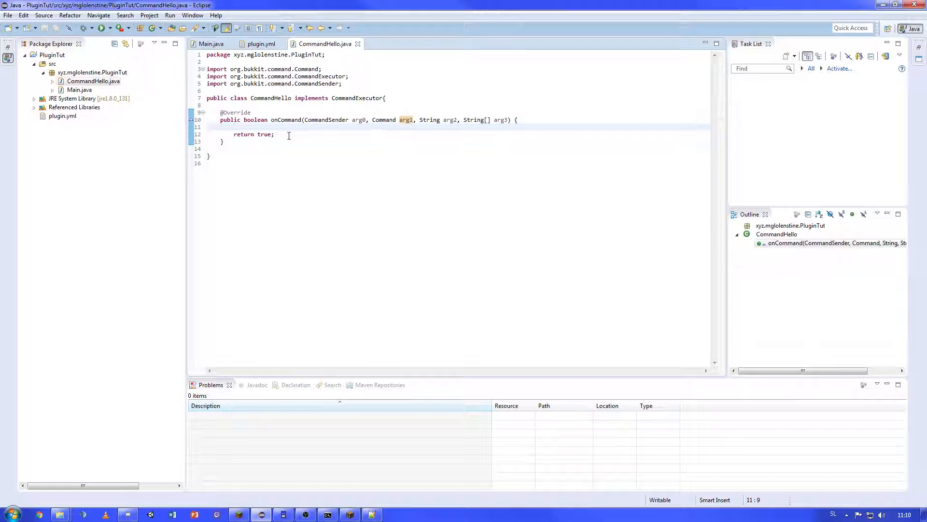
pyautogui.doubleClick(254, 119)
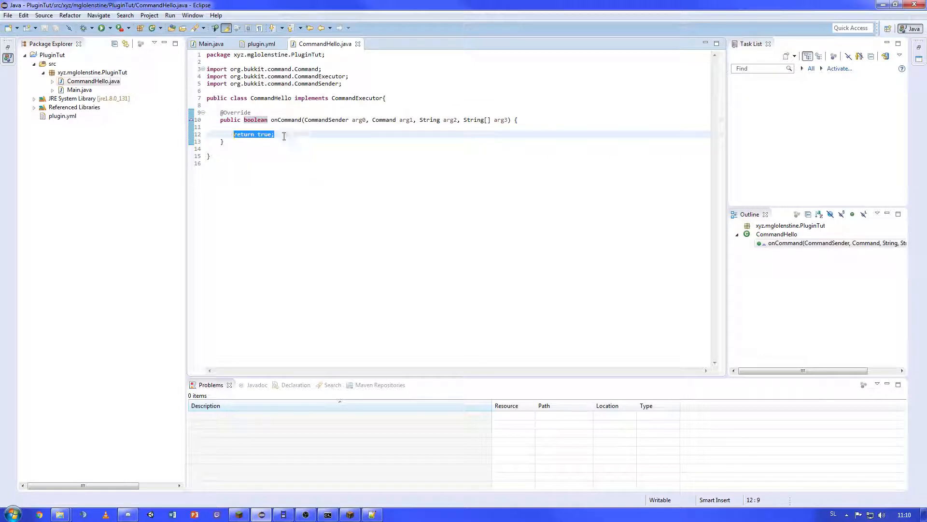
pyautogui.click(273, 134)
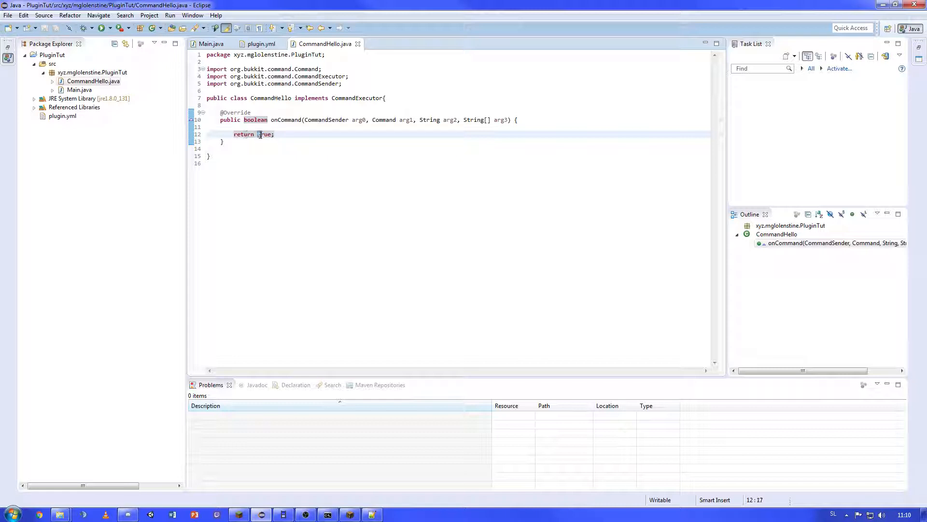
pyautogui.doubleClick(262, 134)
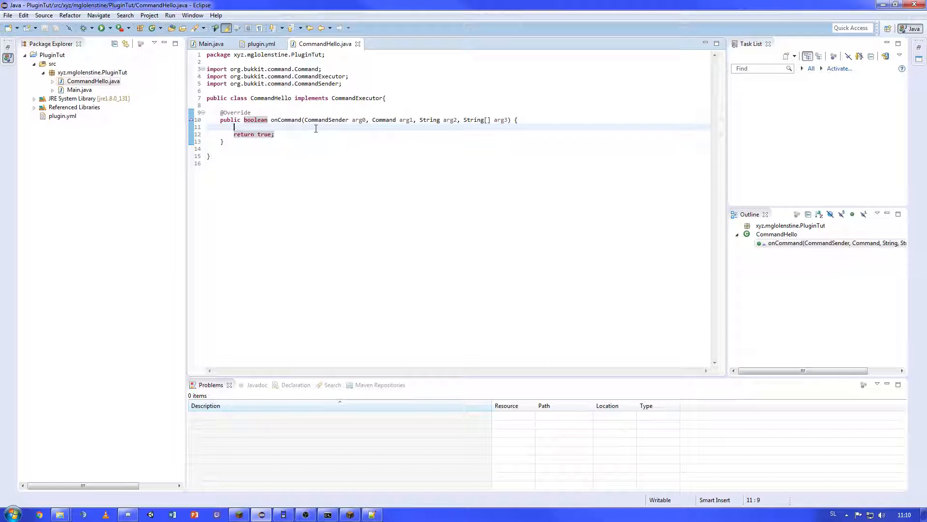
# Step: Write an empty if(arg3.length == 0) / else block before return true
pyautogui.write('if(')
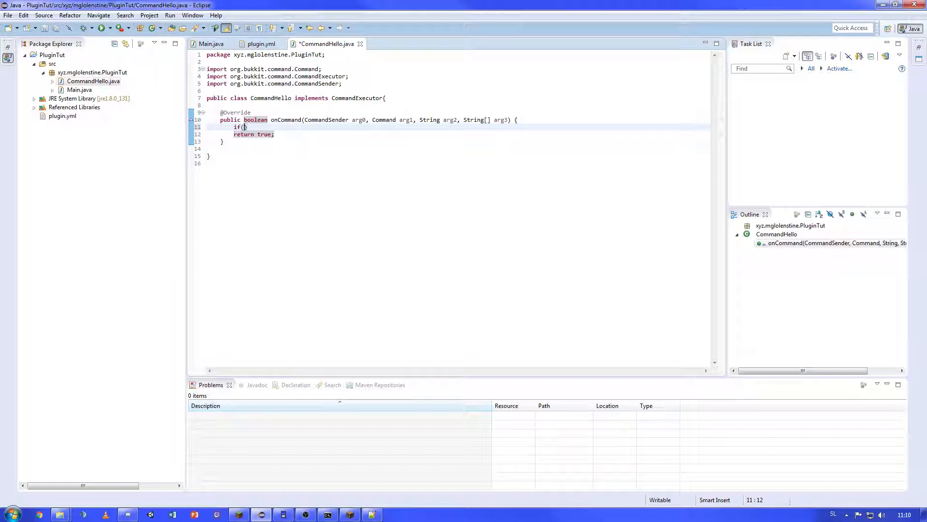
pyautogui.write('arg3.length')
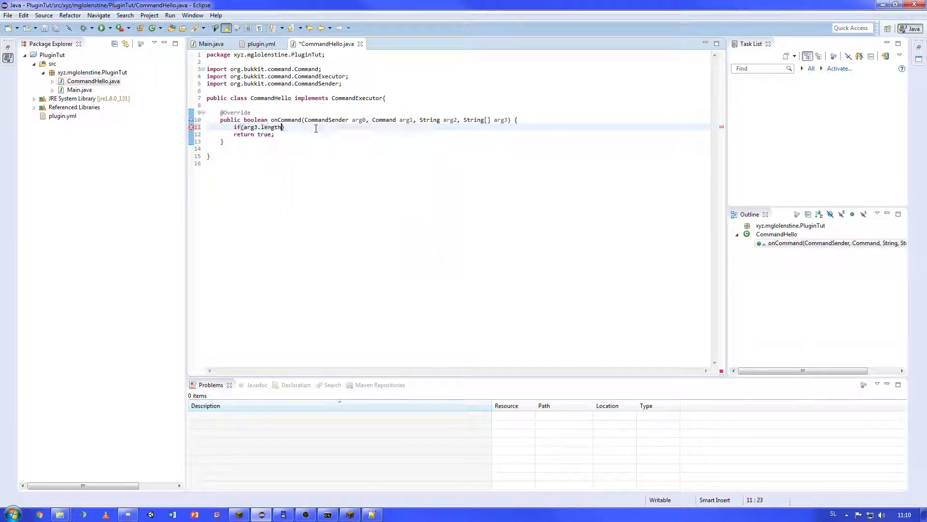
pyautogui.write('== 0')
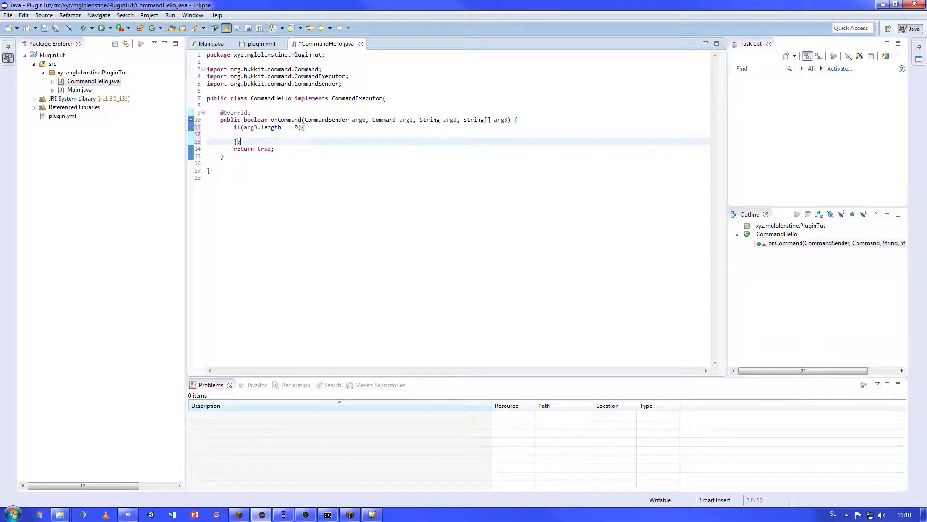
pyautogui.write('else')
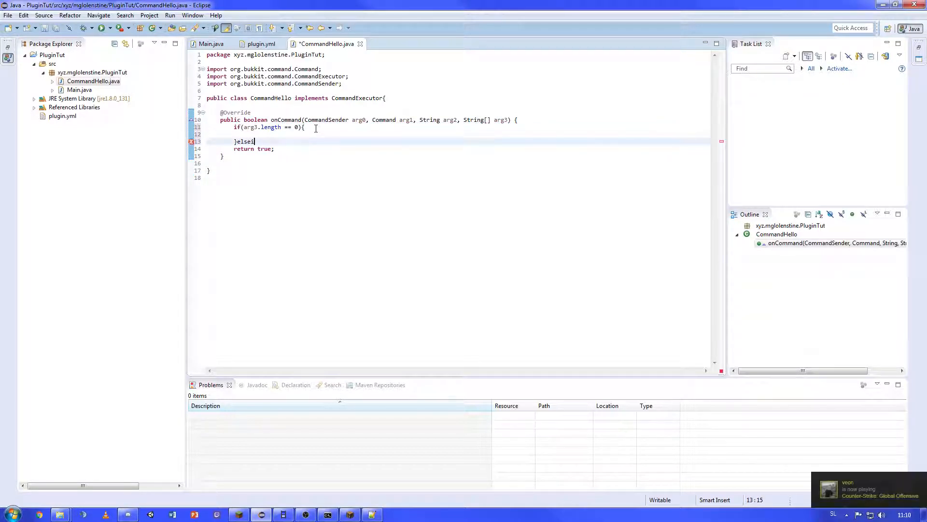
pyautogui.write('if()')
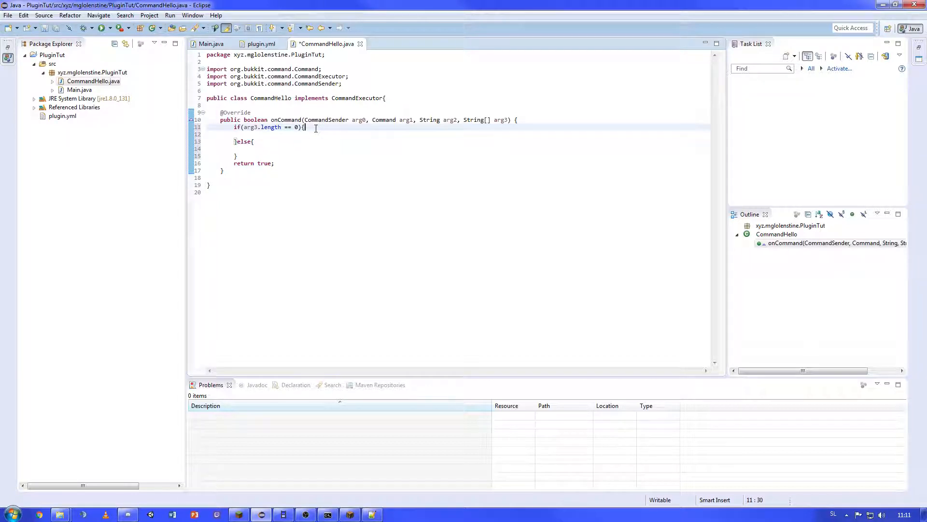
pyautogui.click(248, 149)
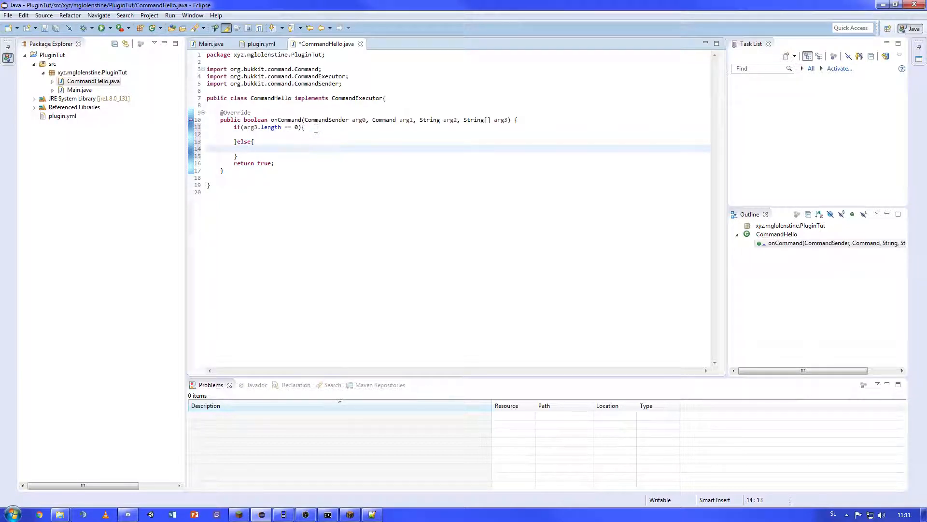
# Step: In the else branch send the sender "You sent me "+arg3.length+" arguments!"
pyautogui.write('arg0.sendMessage("");')
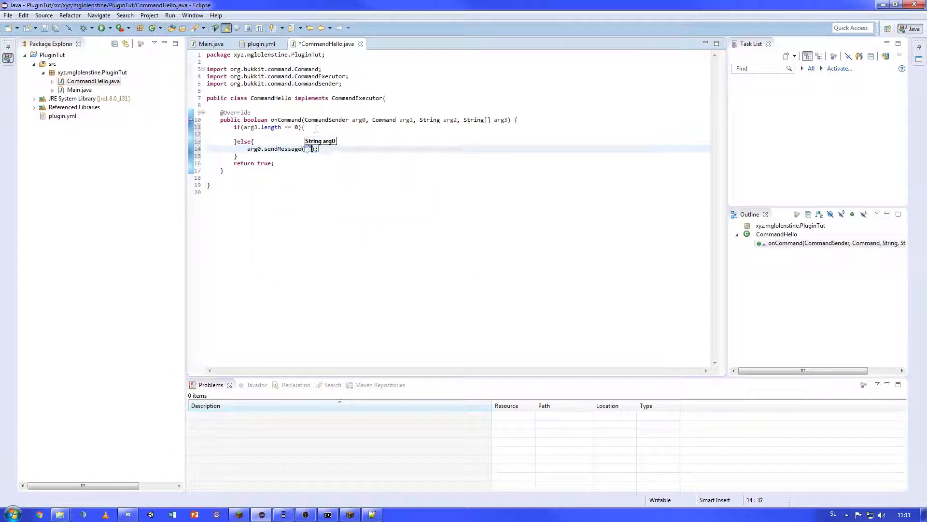
pyautogui.write('You send')
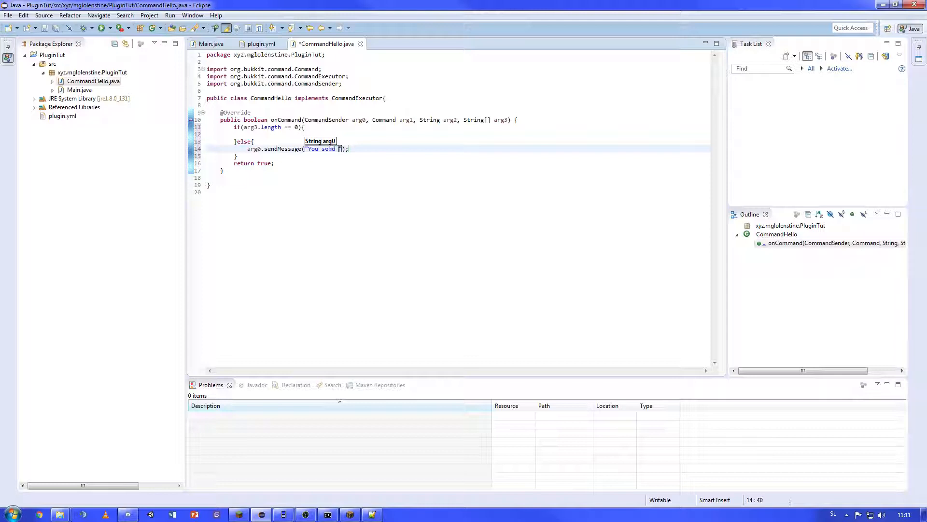
pyautogui.write('t me')
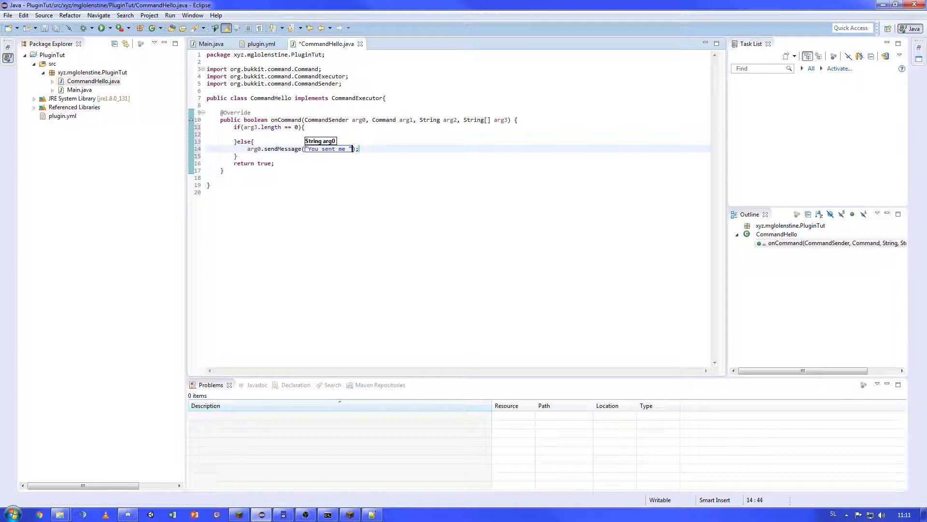
pyautogui.write('+arg32.')
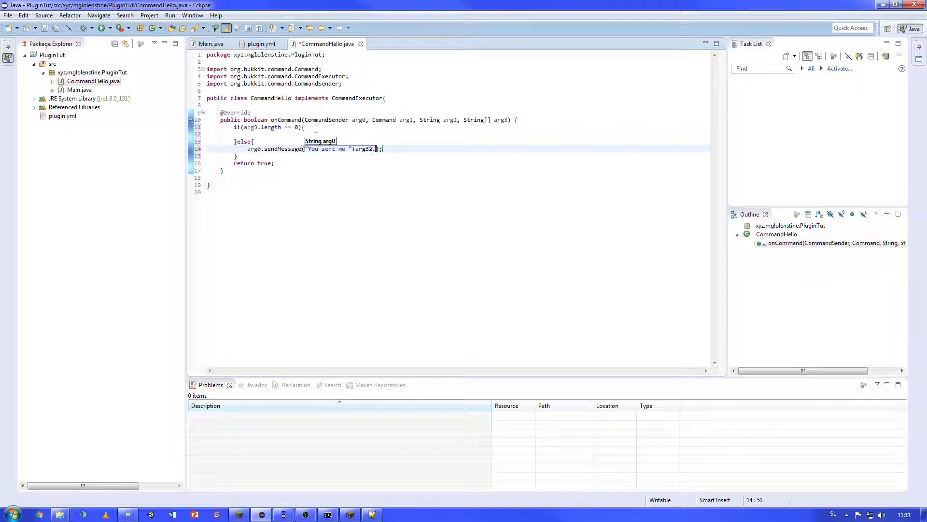
pyautogui.write('length')
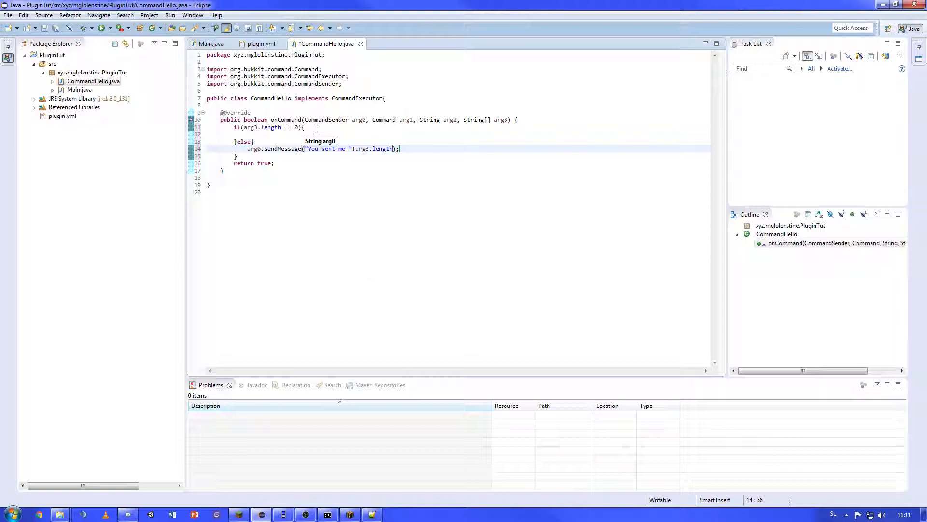
pyautogui.write('" a')
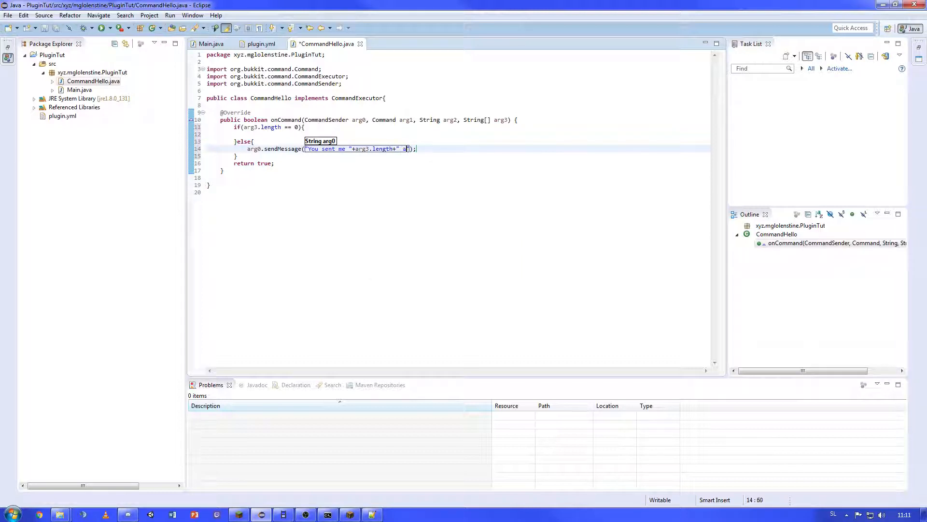
pyautogui.write('rguments!')
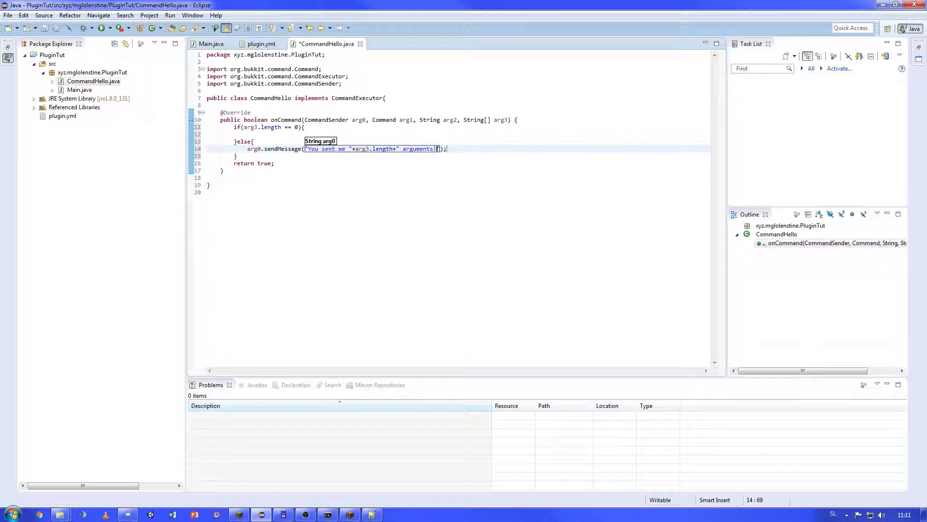
# Step: Copy the message into the if branch and drop arg3.length so it reports 0 arguments
pyautogui.press('ctrl+s')
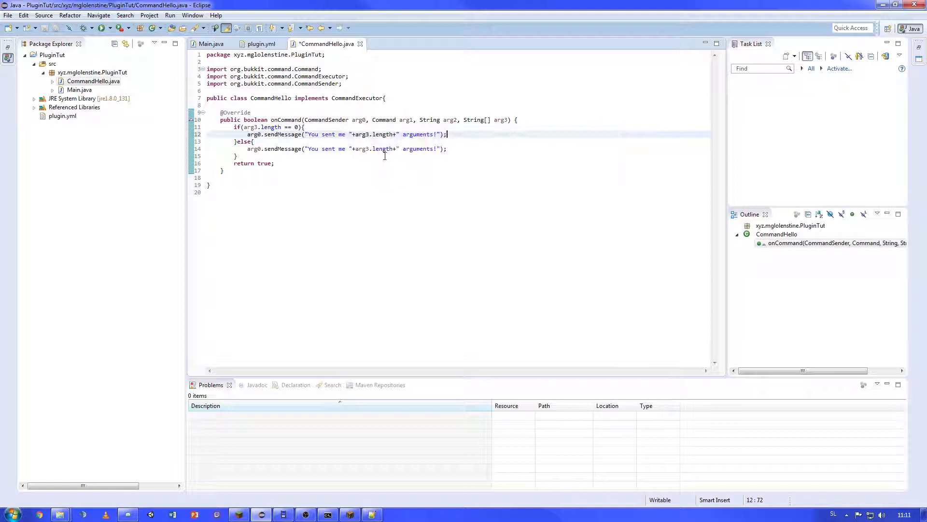
pyautogui.doubleClick(373, 135)
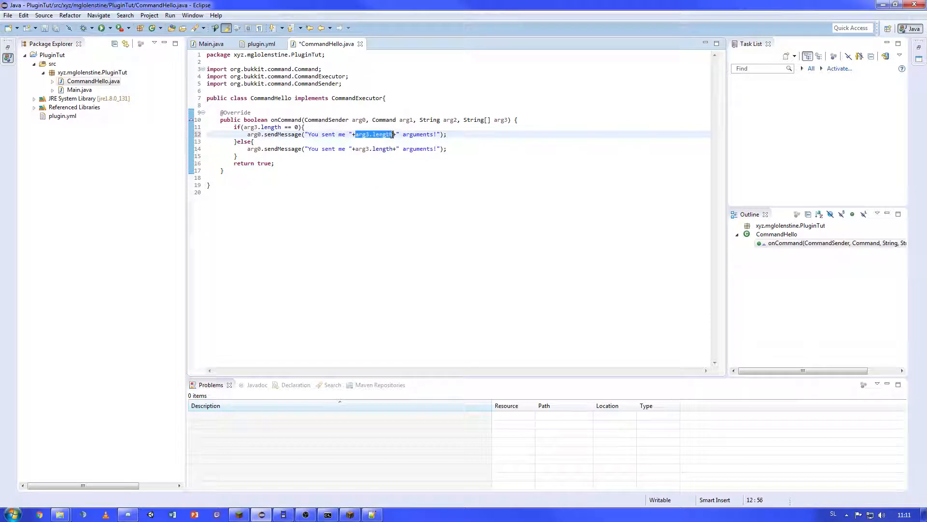
pyautogui.press('Delete')
pyautogui.write('0')
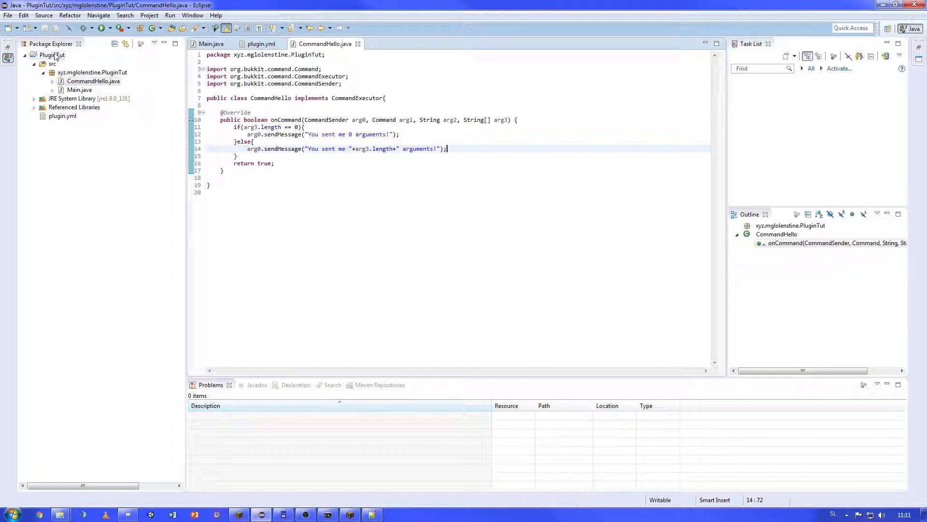
pyautogui.rightClick(52, 54)
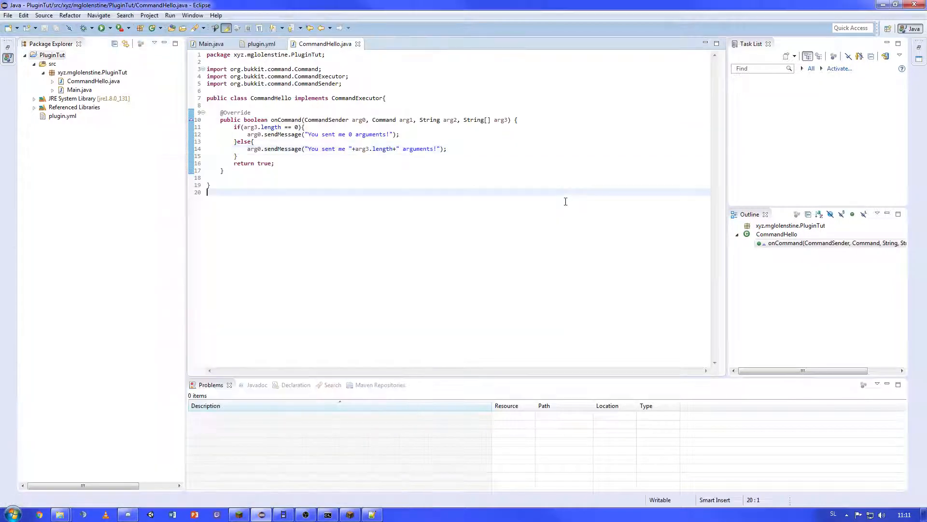
# Step: Replace the logger line in Main's onEnable with getCommand("hello").setExecutor(new CommandHello()) and save
pyautogui.click(210, 44)
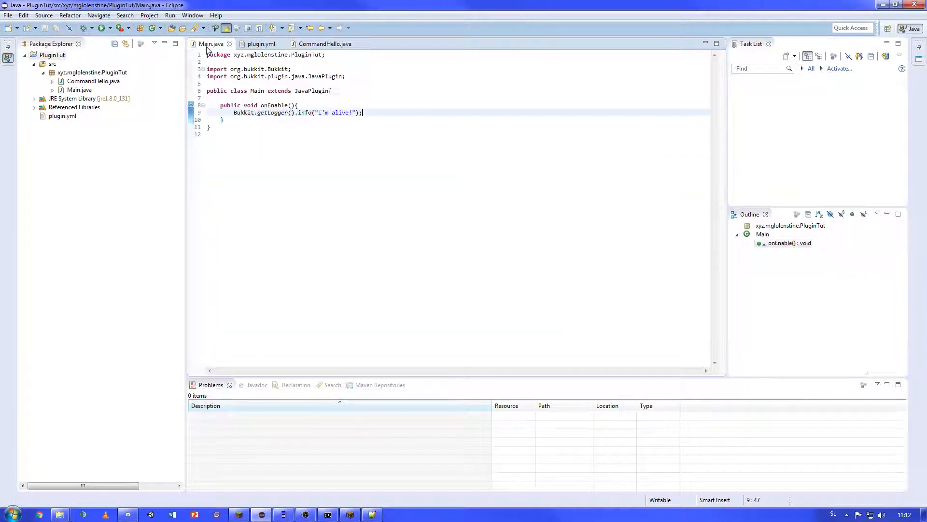
pyautogui.moveTo(441, 115)
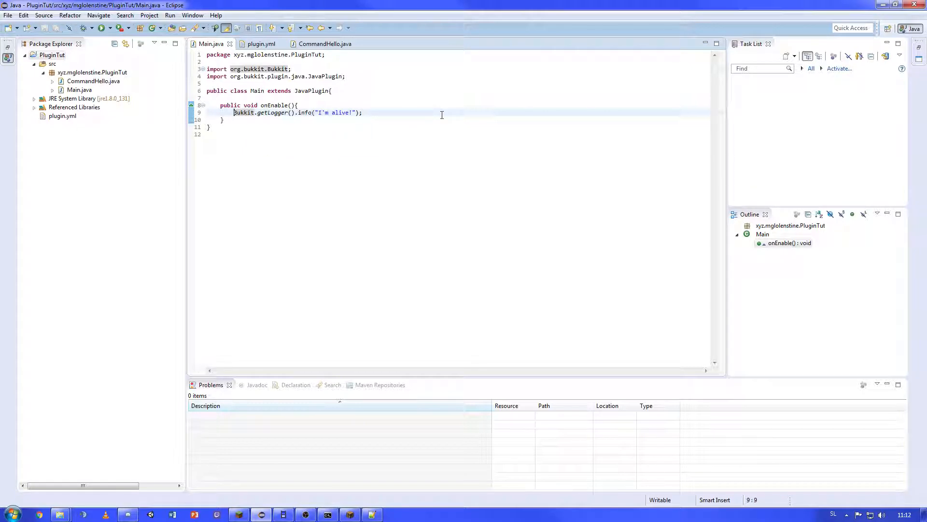
pyautogui.press('Delete')
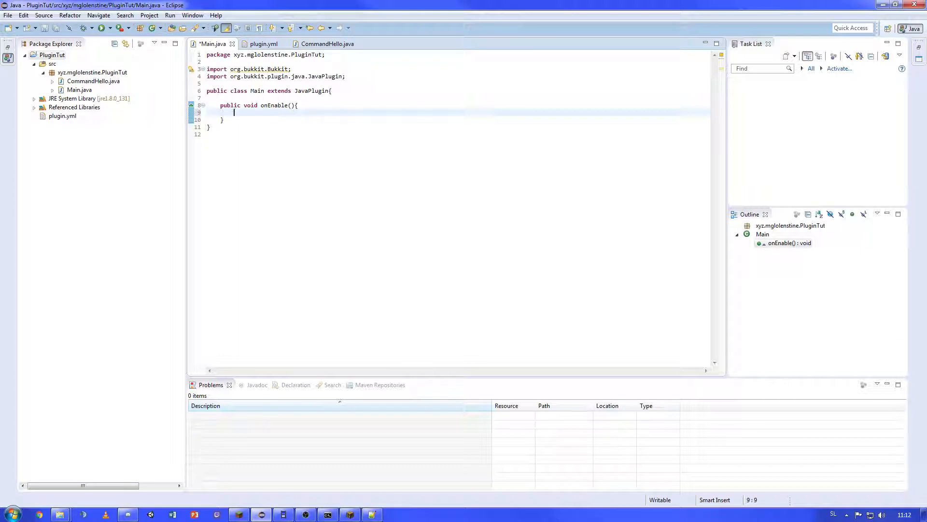
pyautogui.write('getCommand("hello')
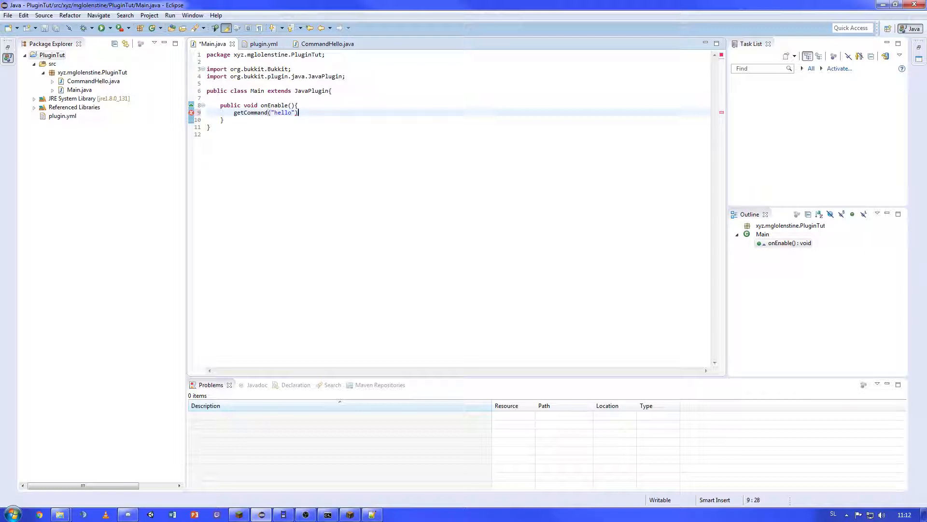
pyautogui.write('.setExecutor(executor);')
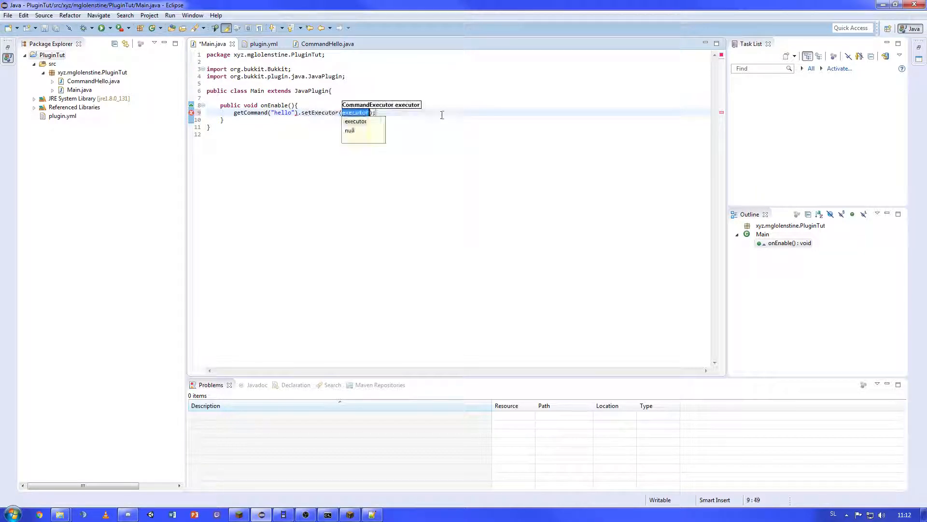
pyautogui.write('new Com')
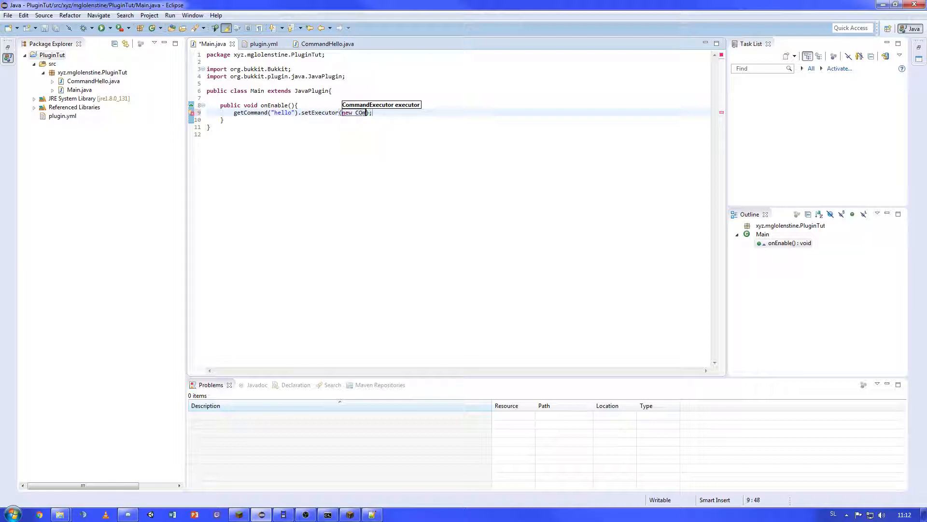
pyautogui.write('mand')
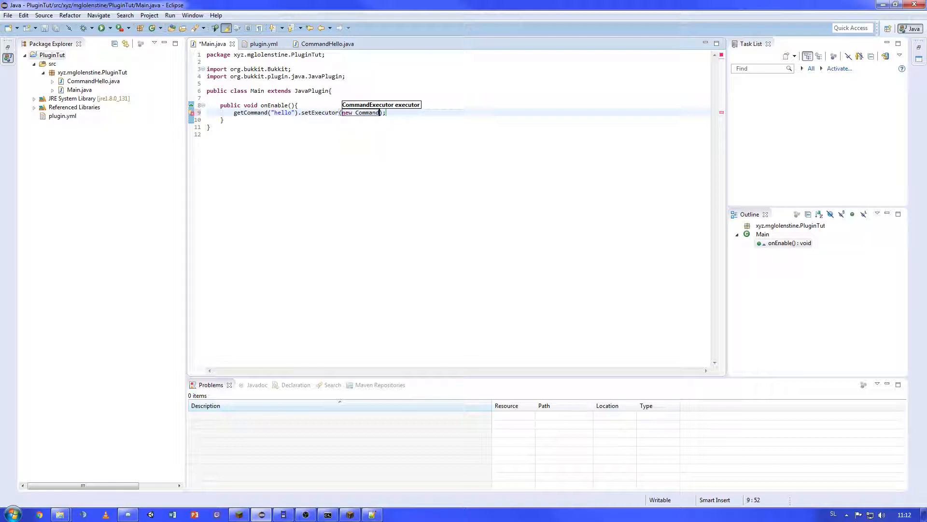
pyautogui.write('Hello')
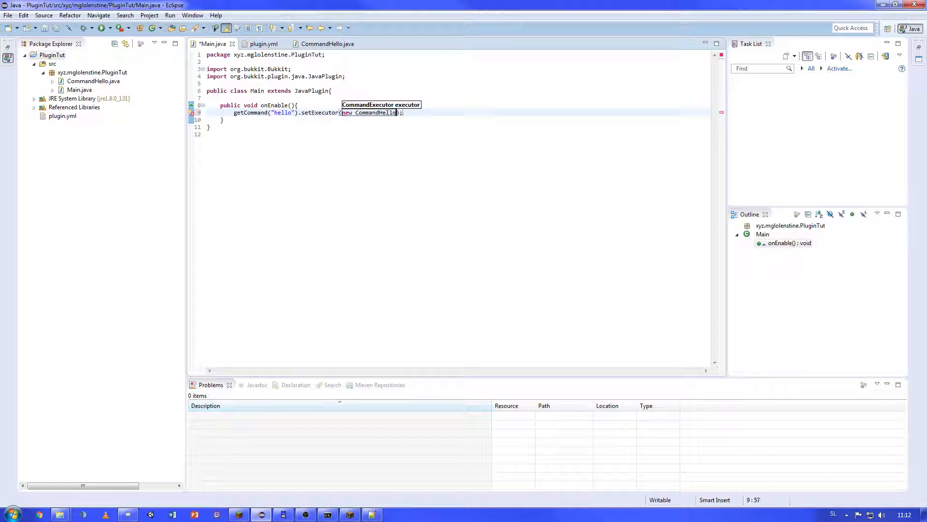
pyautogui.write('()')
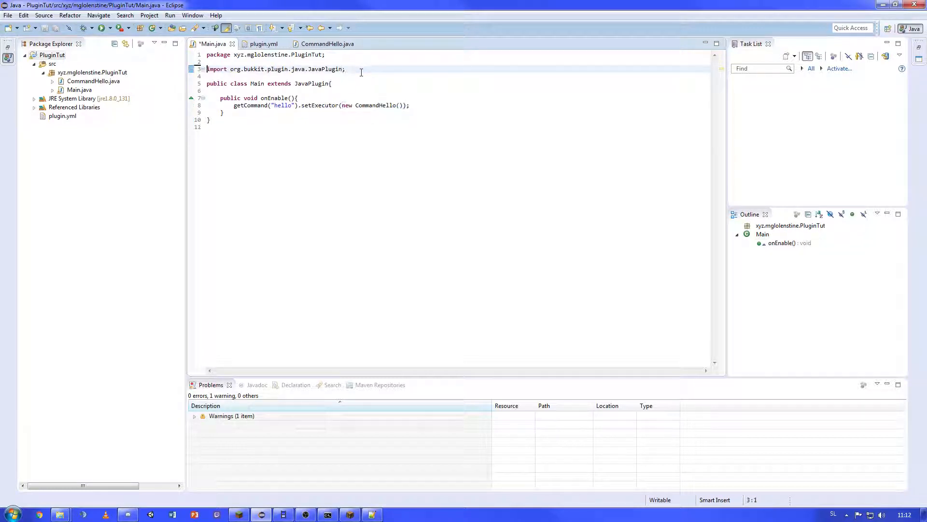
pyautogui.press('ctrl+s')
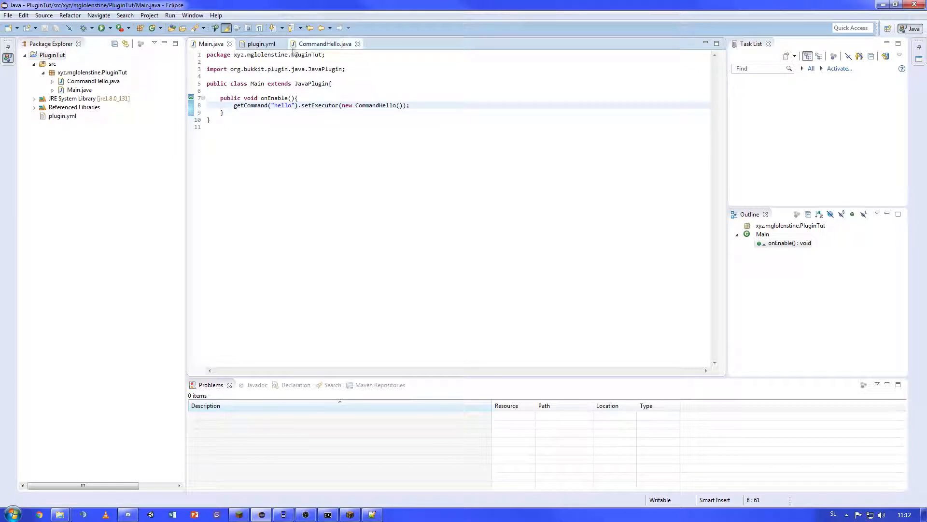
# Step: Export PluginTut as a JAR into the server's plugins folder and reload from the console
pyautogui.rightClick(52, 54)
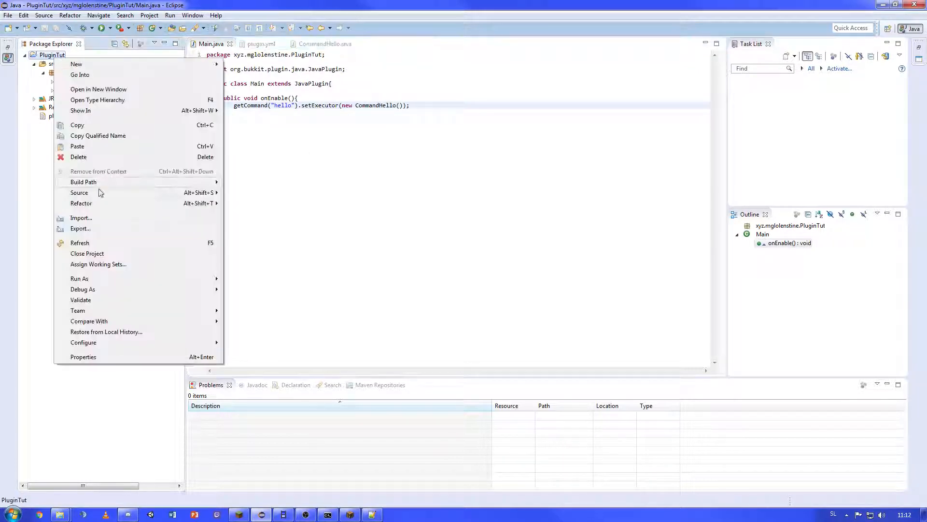
pyautogui.click(80, 228)
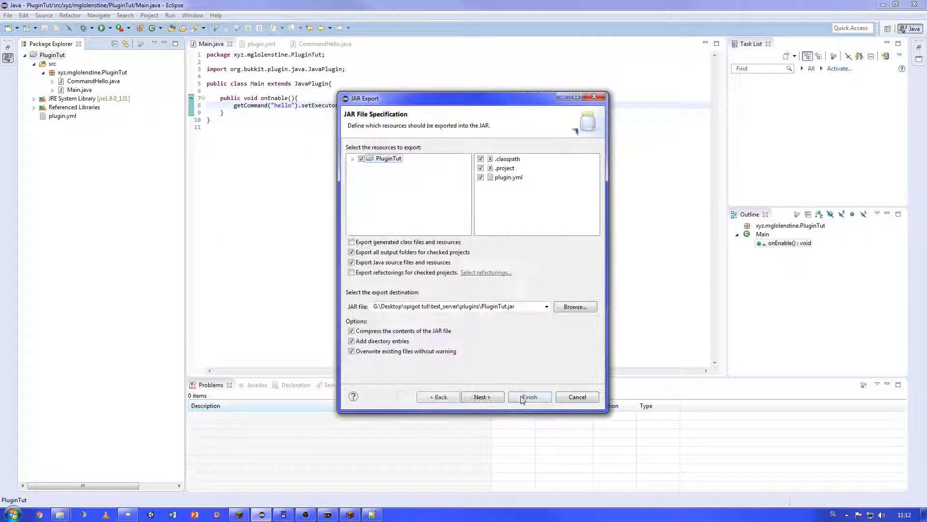
pyautogui.click(528, 396)
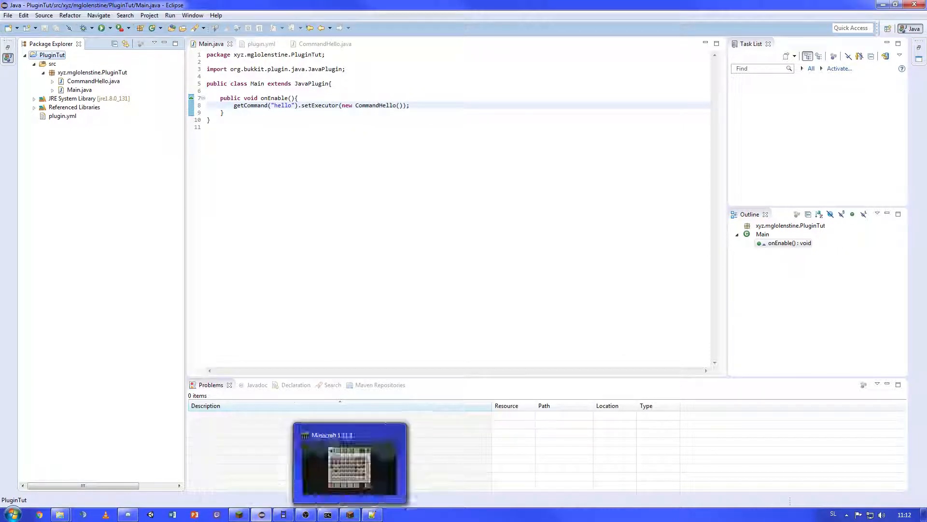
pyautogui.click(327, 513)
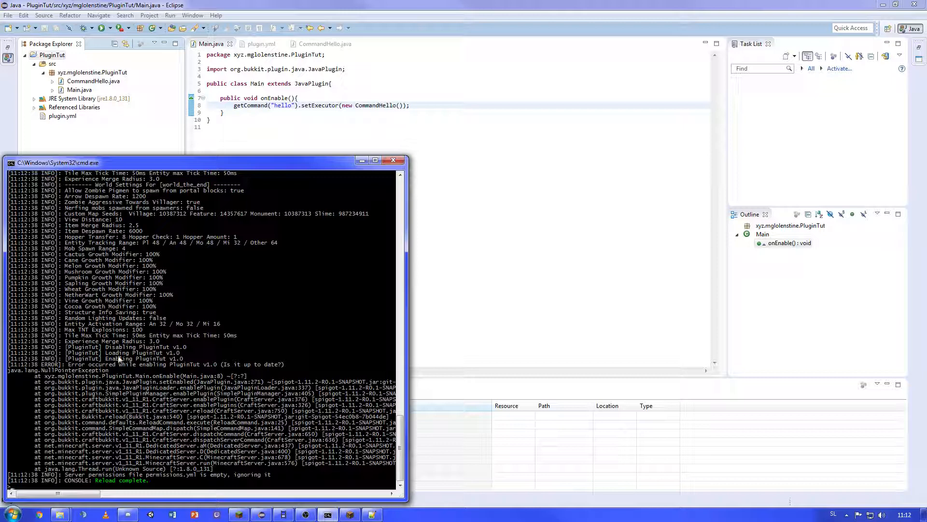
pyautogui.moveTo(142, 377)
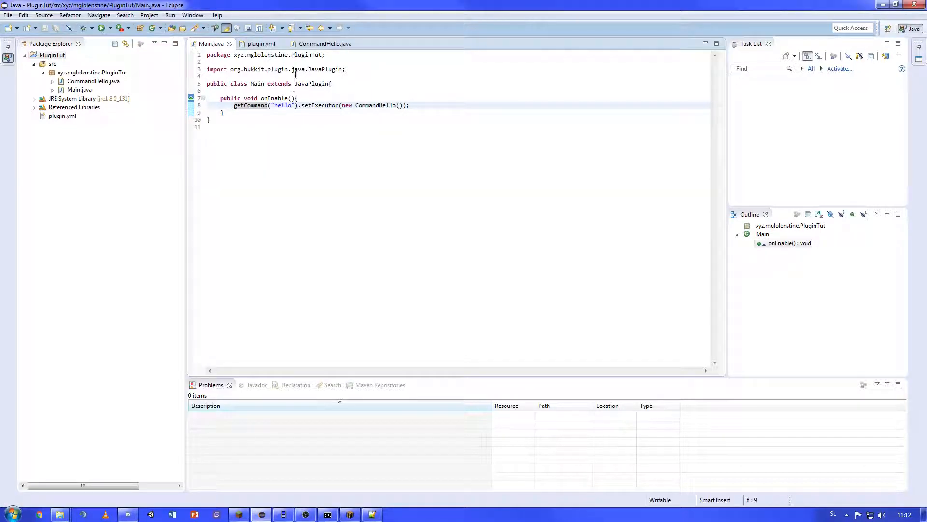
# Step: Declare a hello command in plugin.yml with description Hails the world! and a usage entry
pyautogui.click(261, 43)
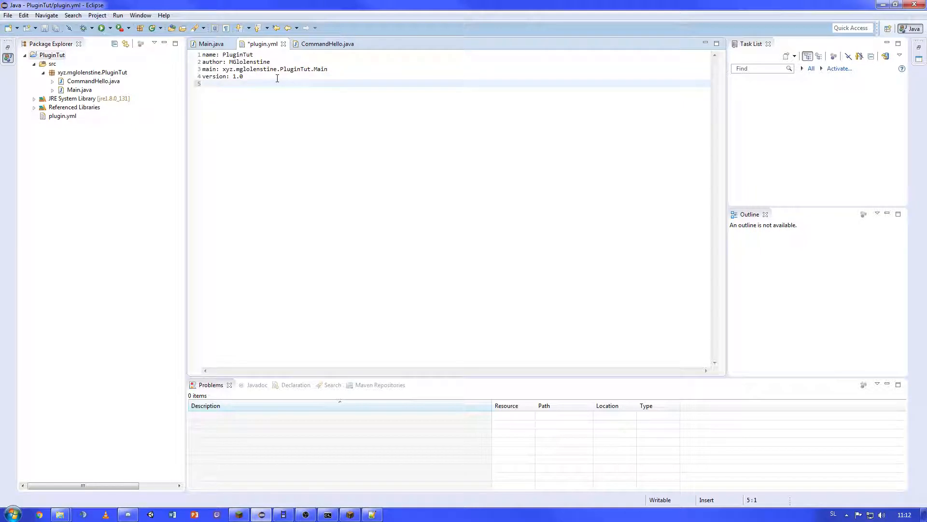
pyautogui.write('commands:')
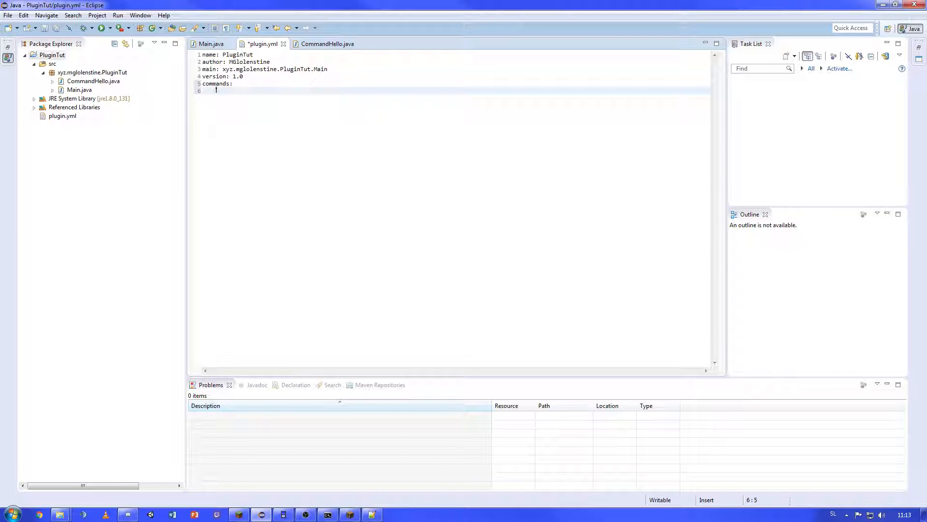
pyautogui.write('hello:')
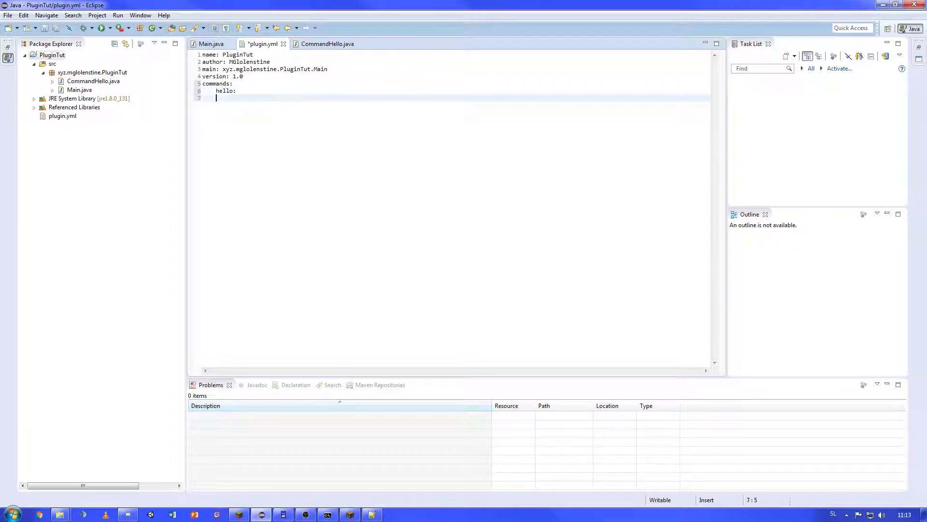
pyautogui.write('desc')
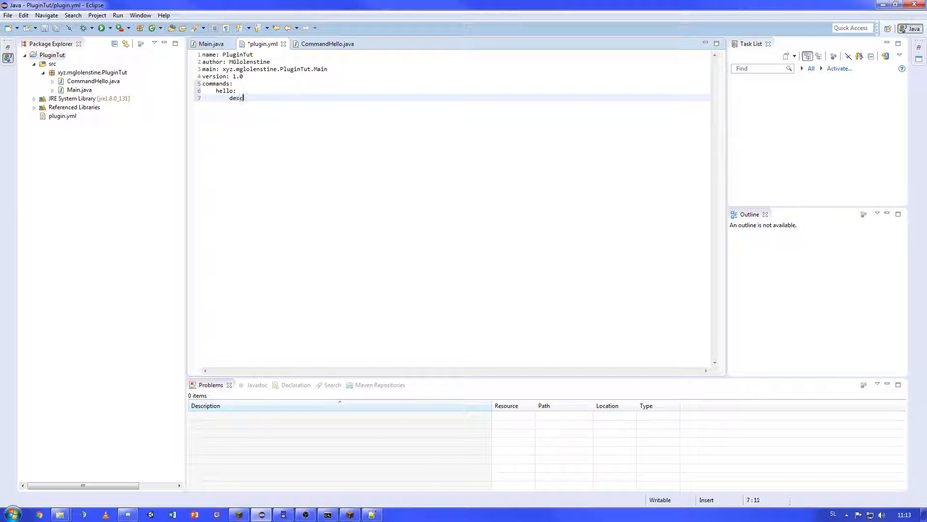
pyautogui.write('ription:')
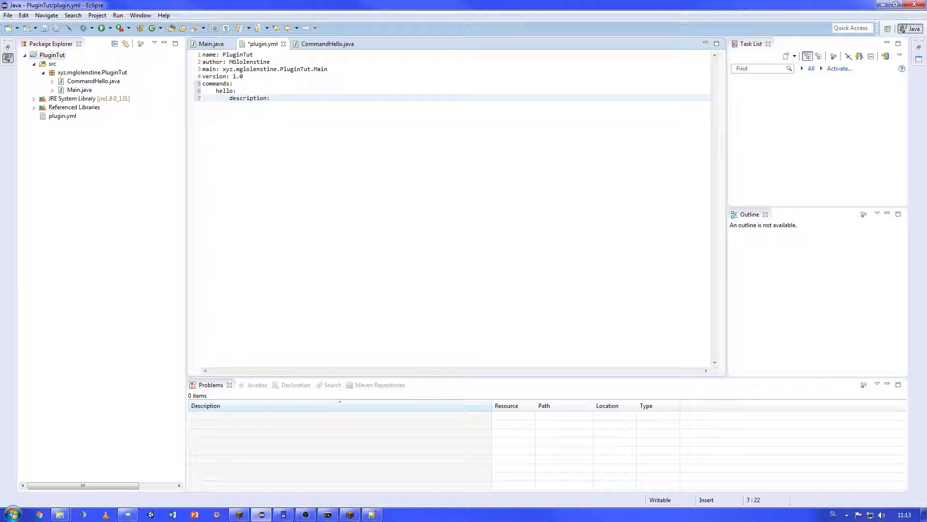
pyautogui.write('Hails the world!')
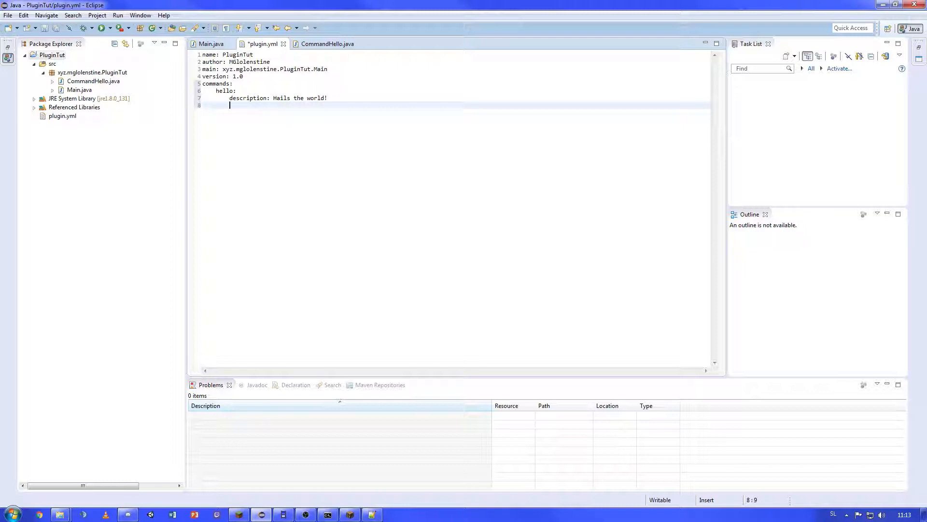
pyautogui.write('usage:')
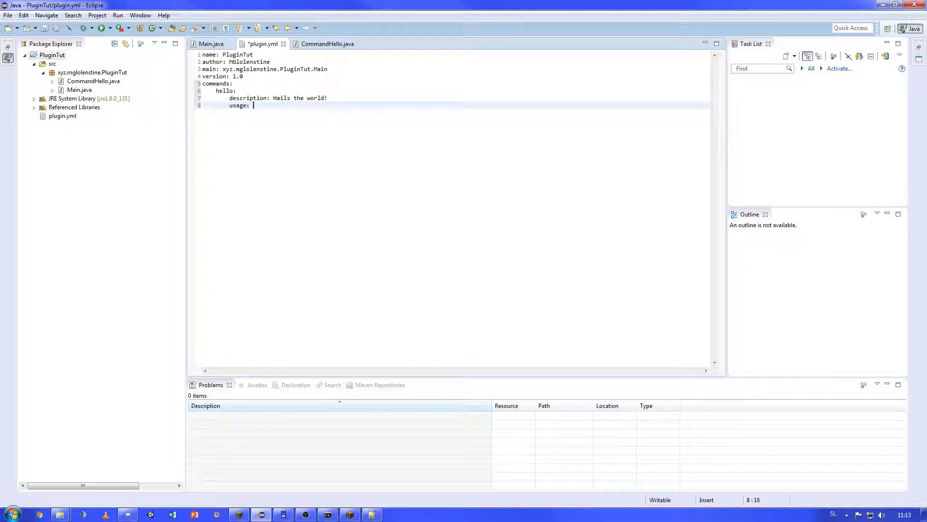
pyautogui.write('/hello')
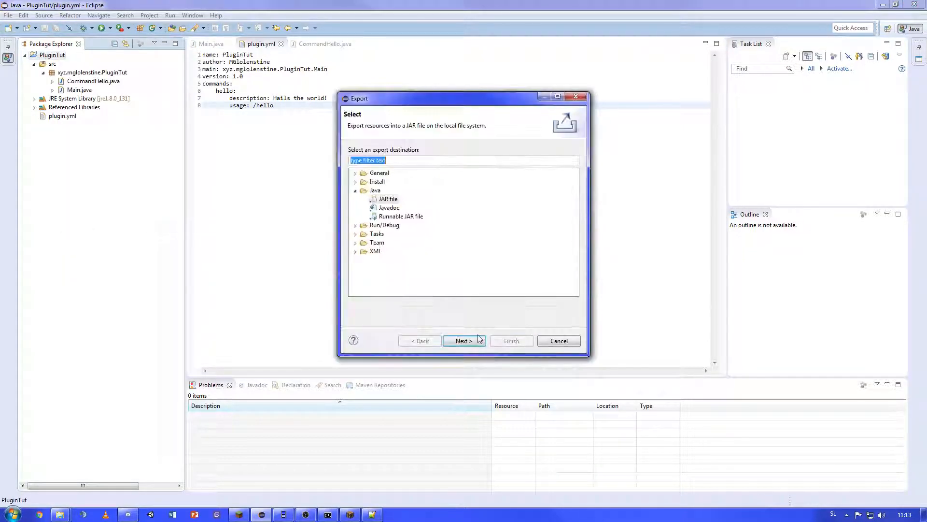
# Step: Re-export the plugin JAR and reload the server from the console
pyautogui.click(557, 341)
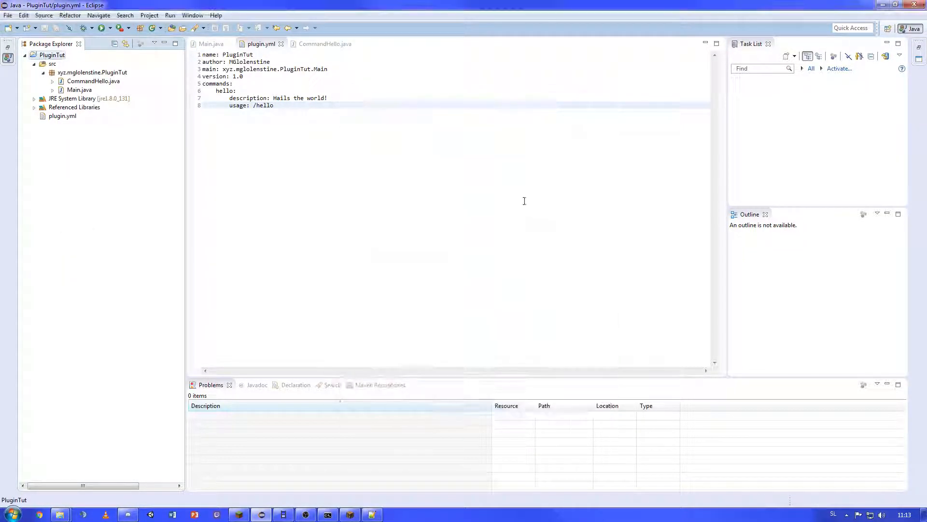
pyautogui.click(326, 513)
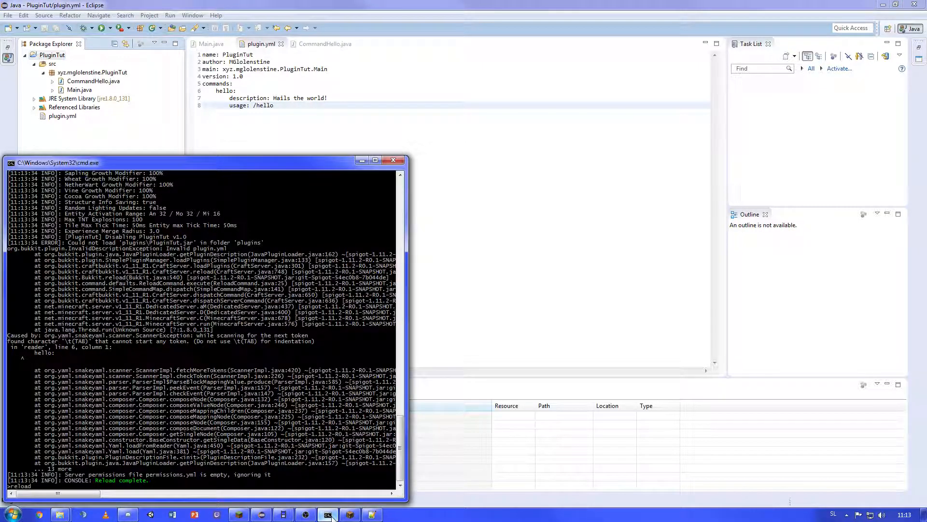
pyautogui.moveTo(349, 514)
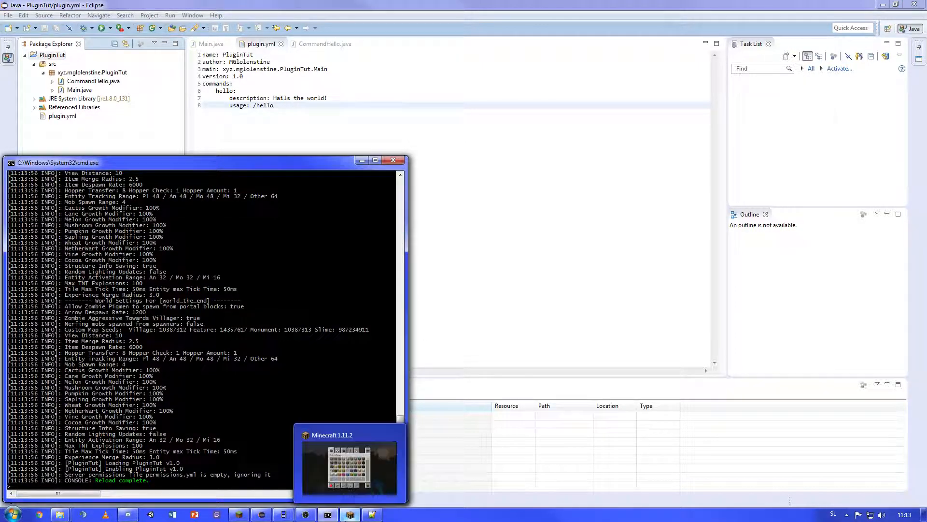